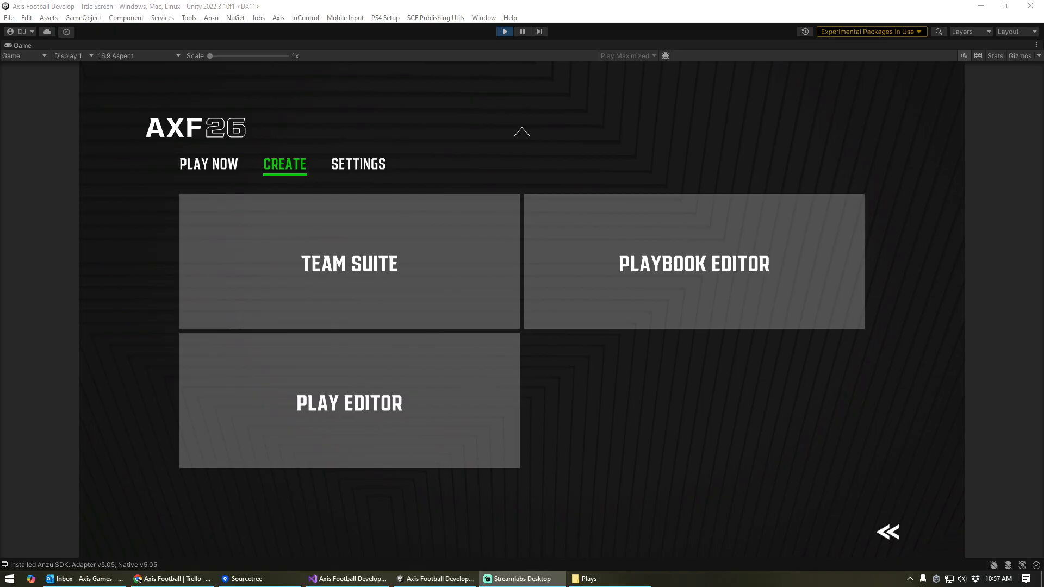
Show the Settings categories (Audio, Video, Game, Penalty, Data) from the AXF26 title screen.
left_click(358, 164)
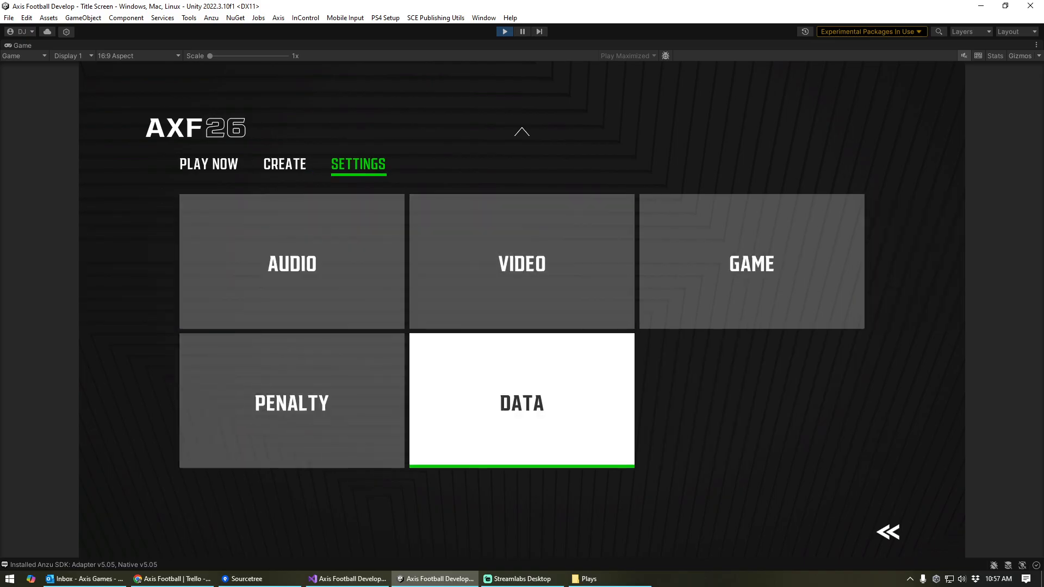
left_click(521, 402)
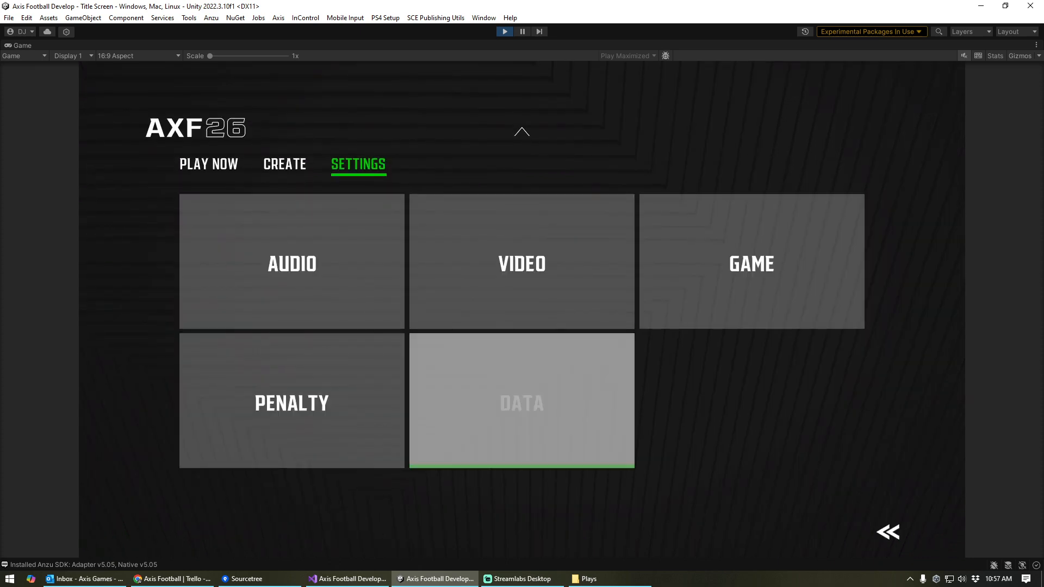
Browse the Mods folder's Playbooks and Plays subfolders, then refocus the game window.
left_click(284, 164)
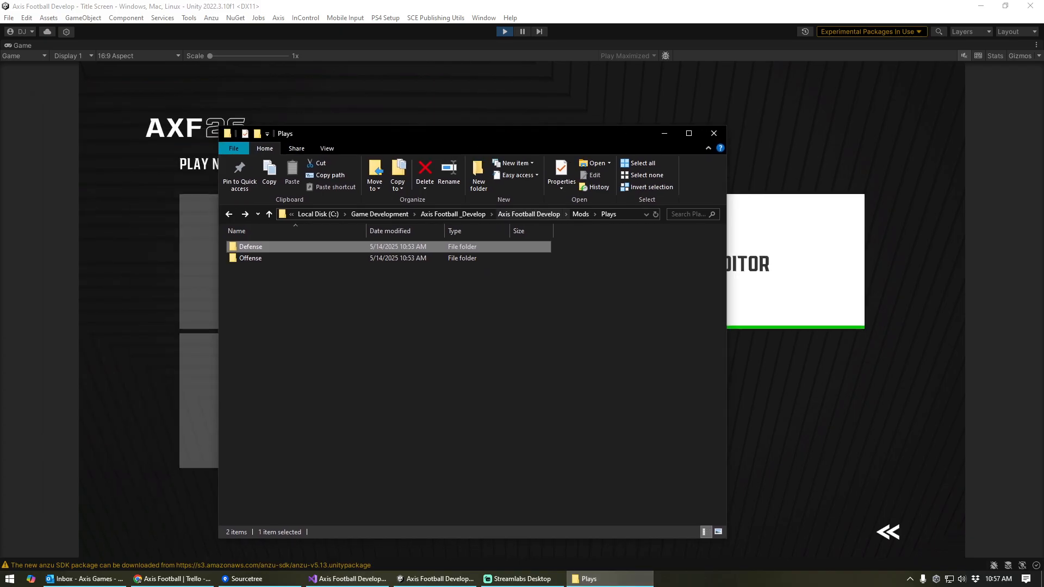
left_click(268, 214)
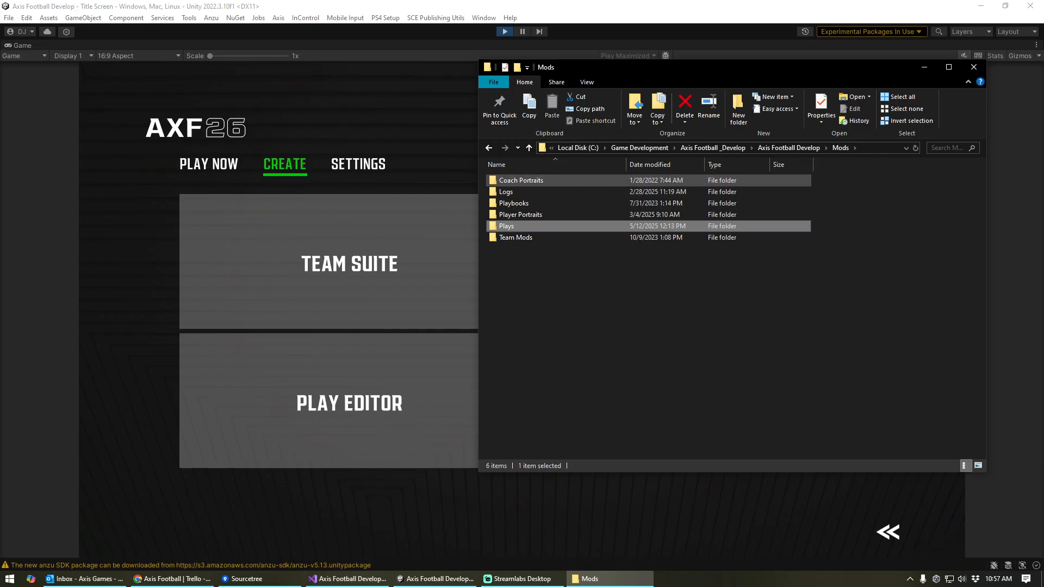
left_click(513, 204)
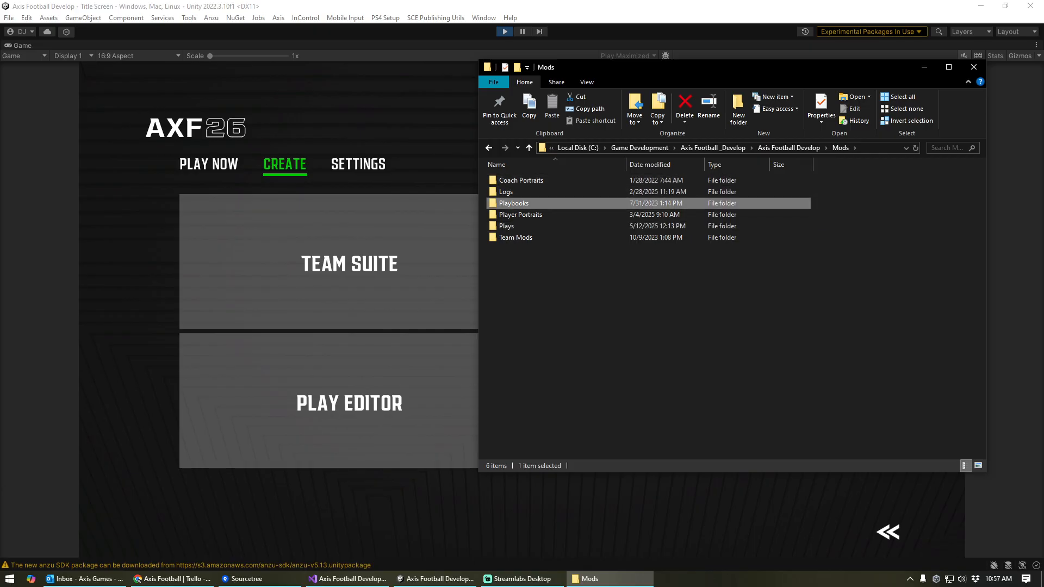
left_click(507, 226)
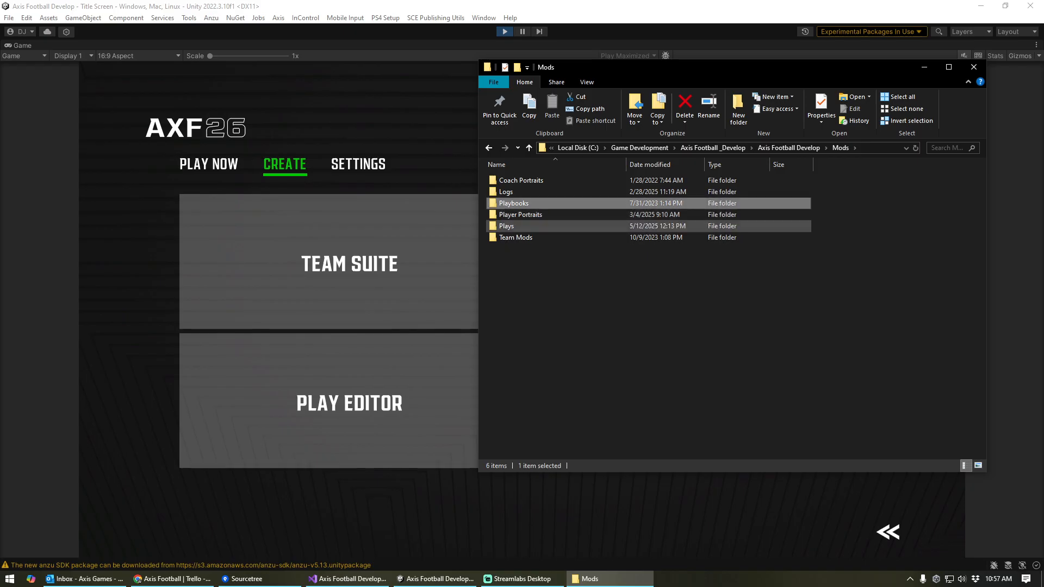
mouse_move(513, 203)
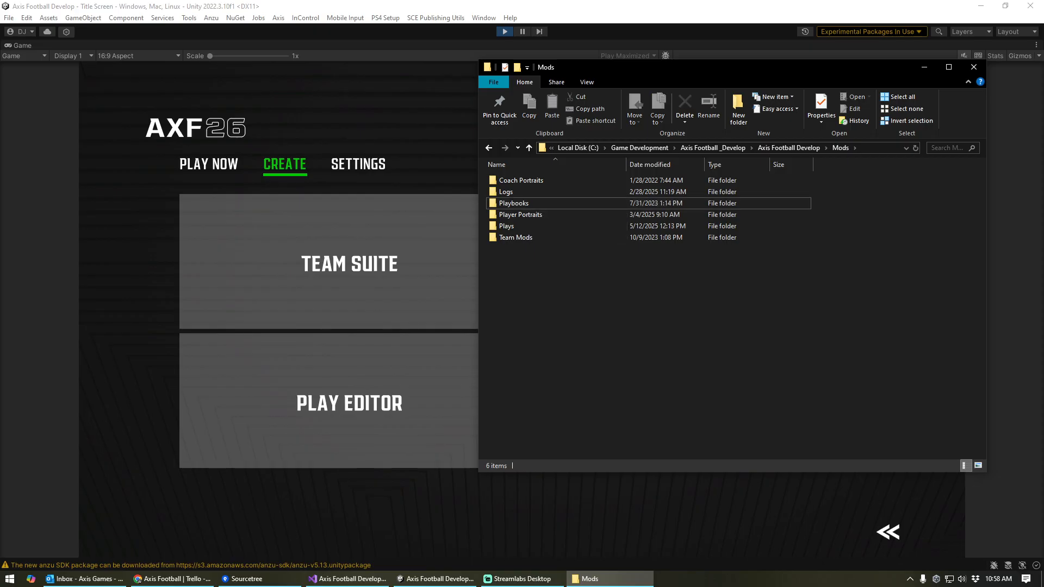
left_click(508, 226)
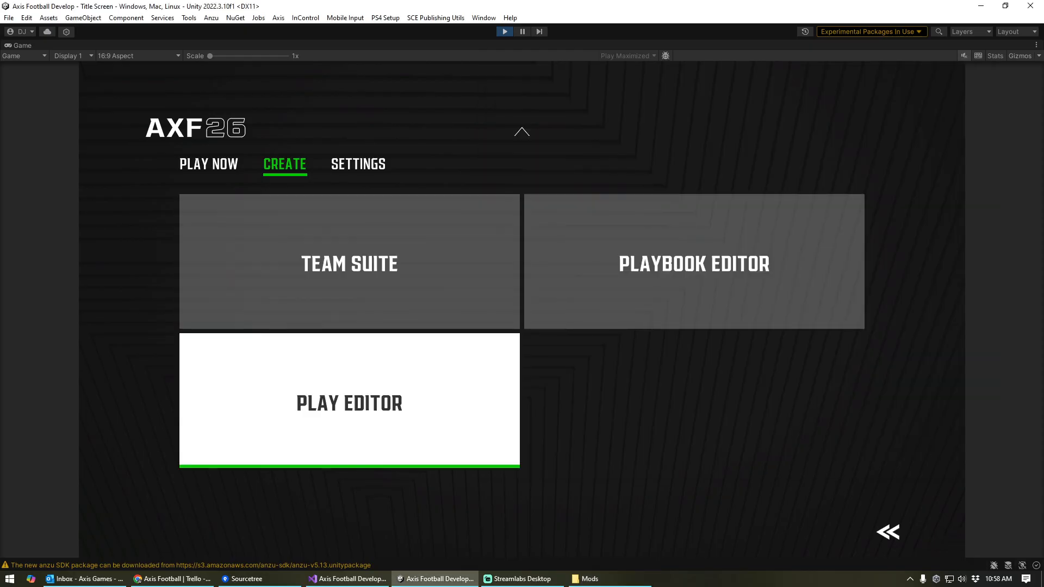
Show the play editor's offense play list and the Mods\Plays\Offense folder with its two play_*.txt files.
left_click(349, 399)
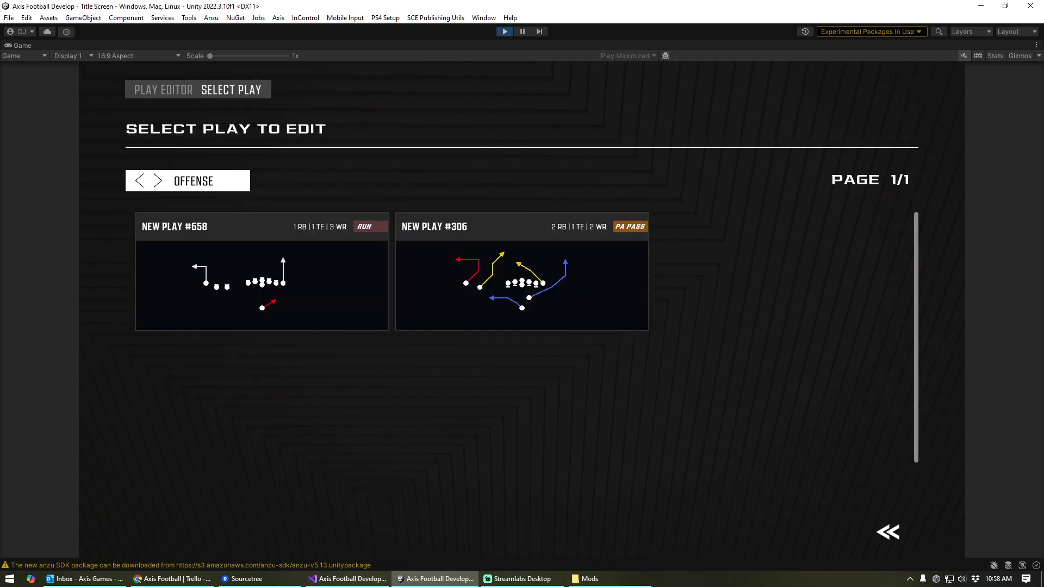
left_click(588, 578)
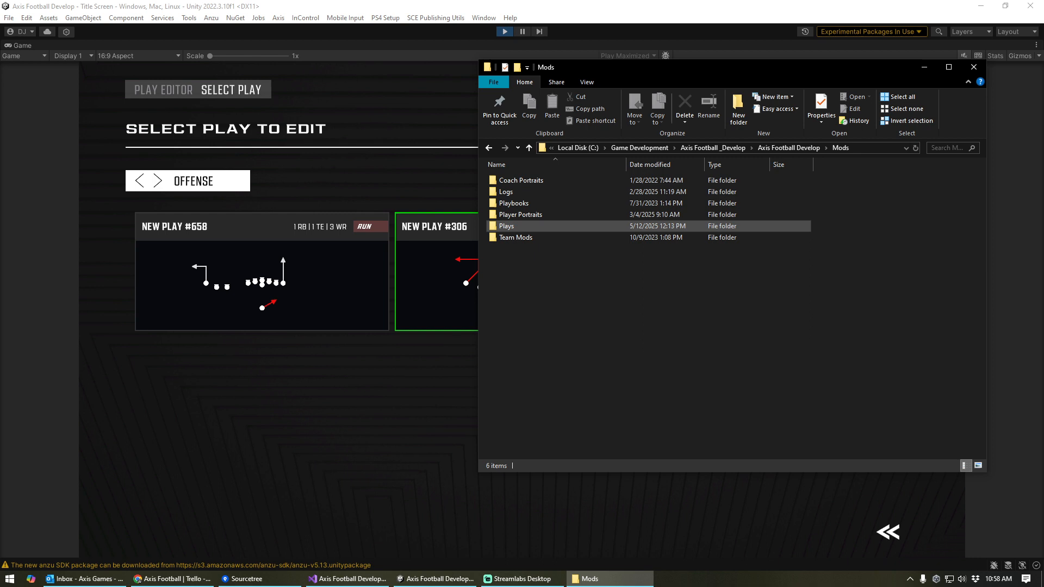
double_click(505, 226)
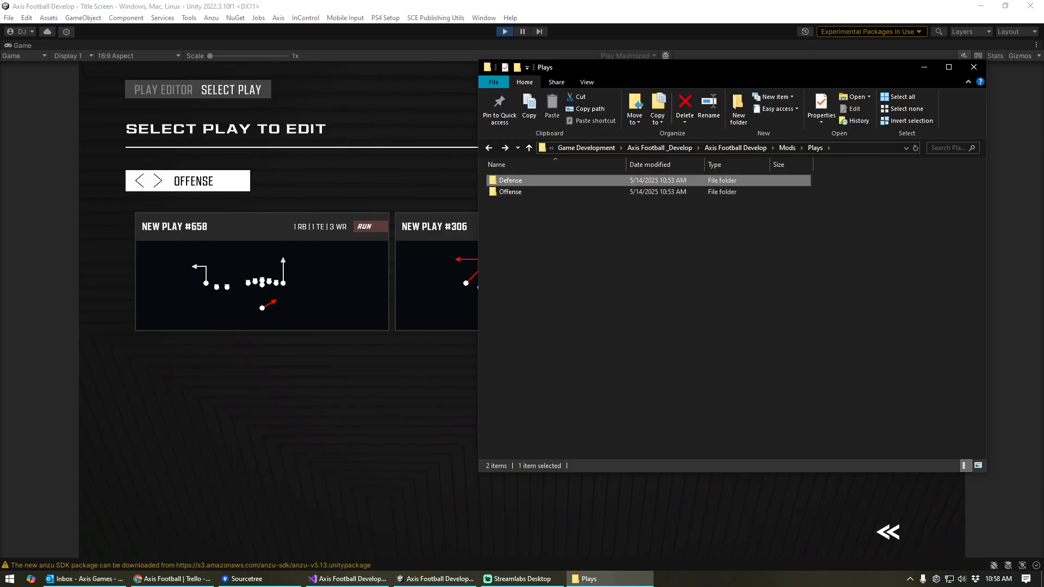
left_click(510, 191)
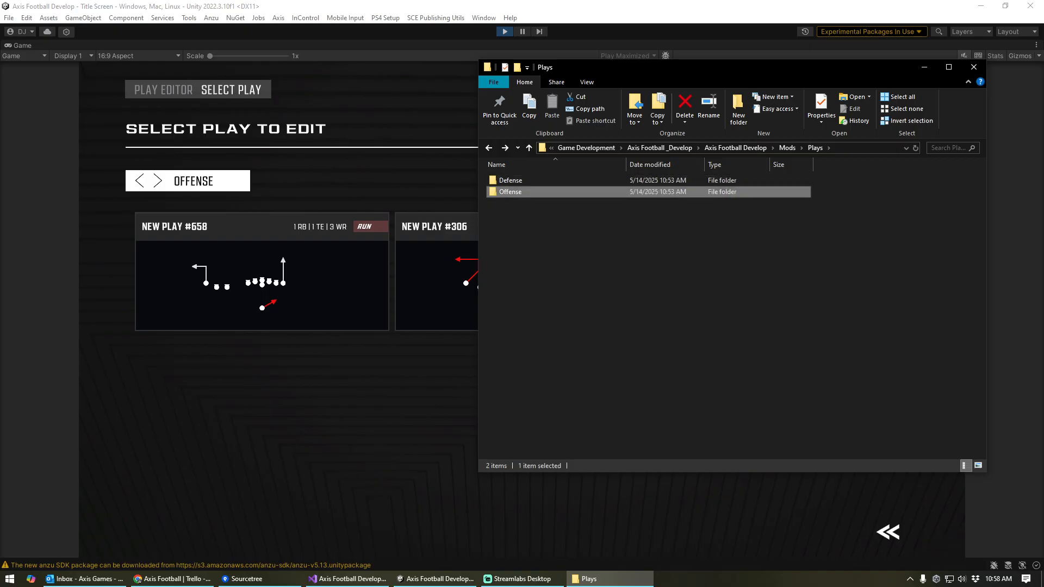
mouse_move(510, 191)
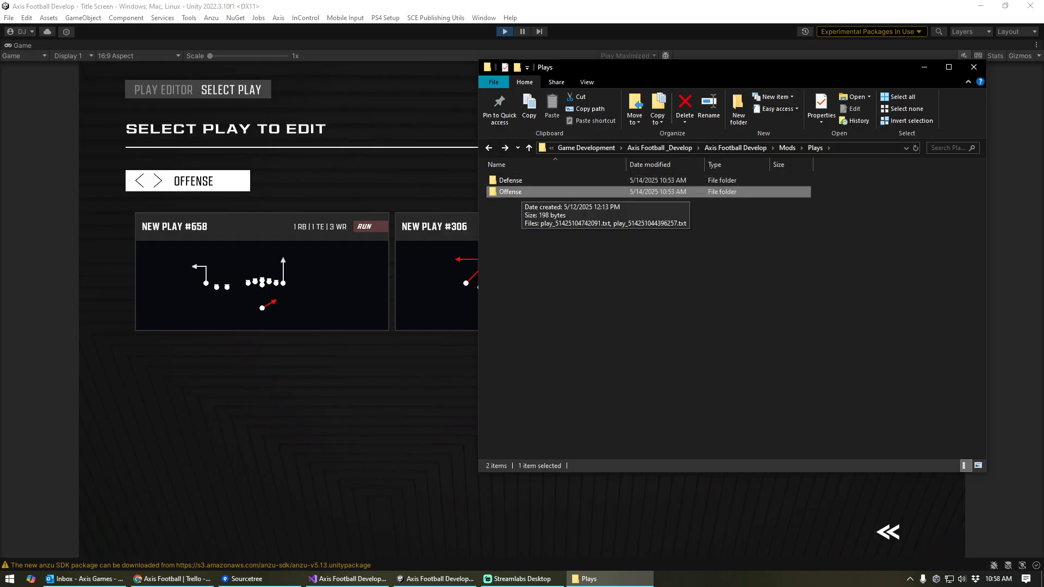
double_click(510, 191)
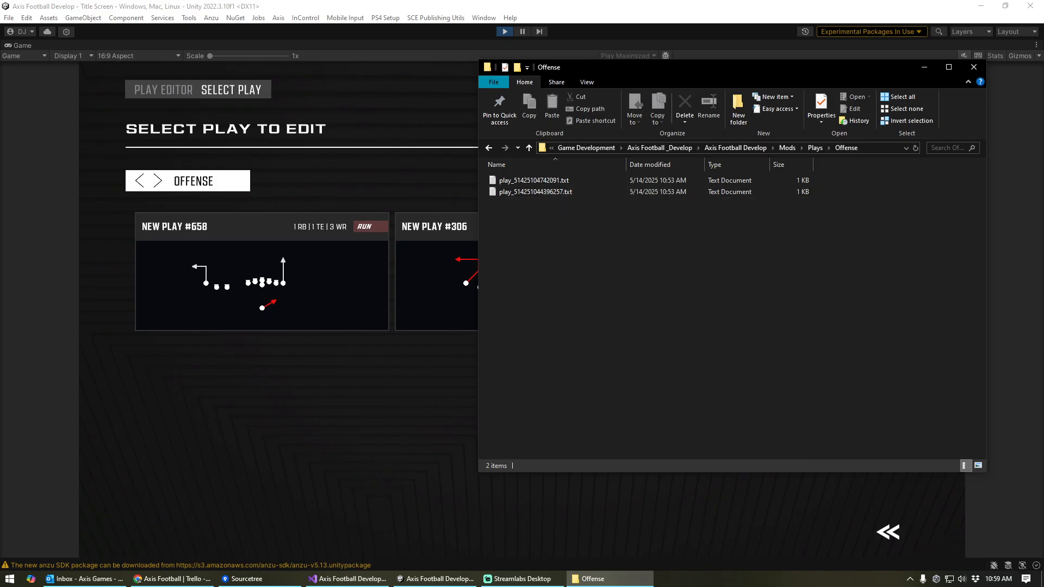
View the custom play_*.txt files' play ID, formation, name and assignments in Notepad, then close them.
left_click(533, 180)
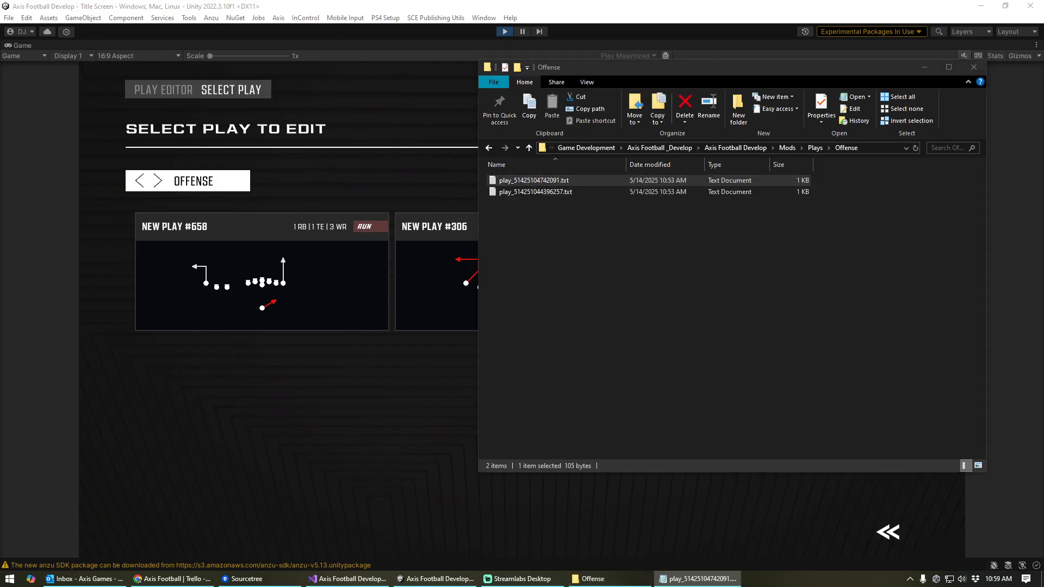
double_click(533, 179)
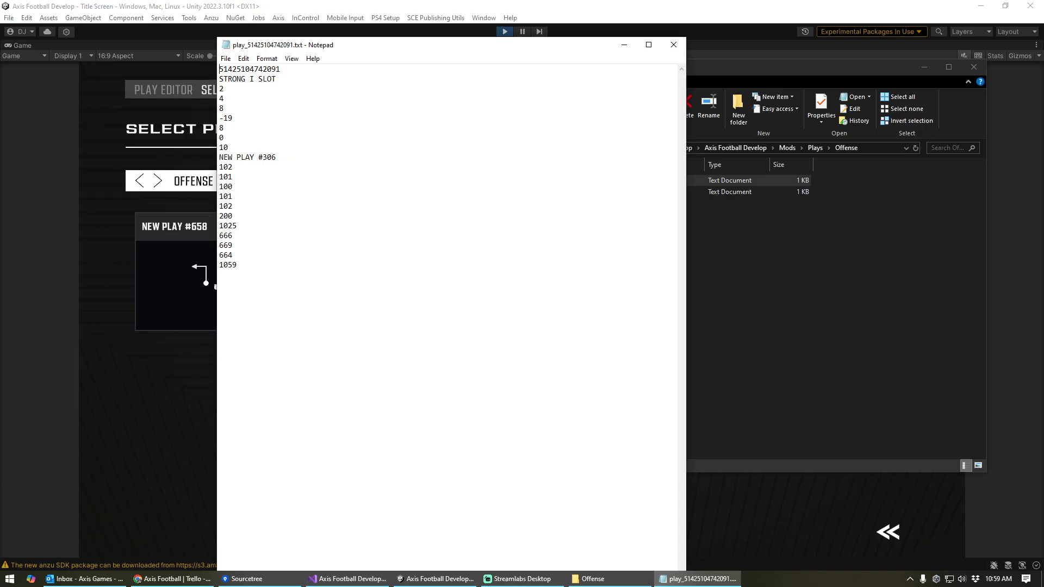
double_click(227, 264)
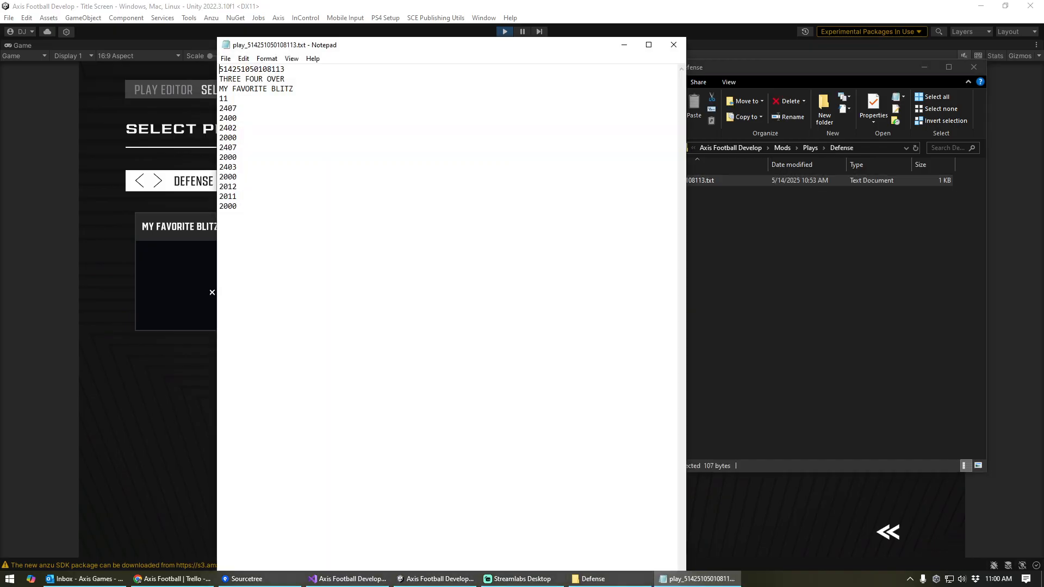
mouse_move(673, 45)
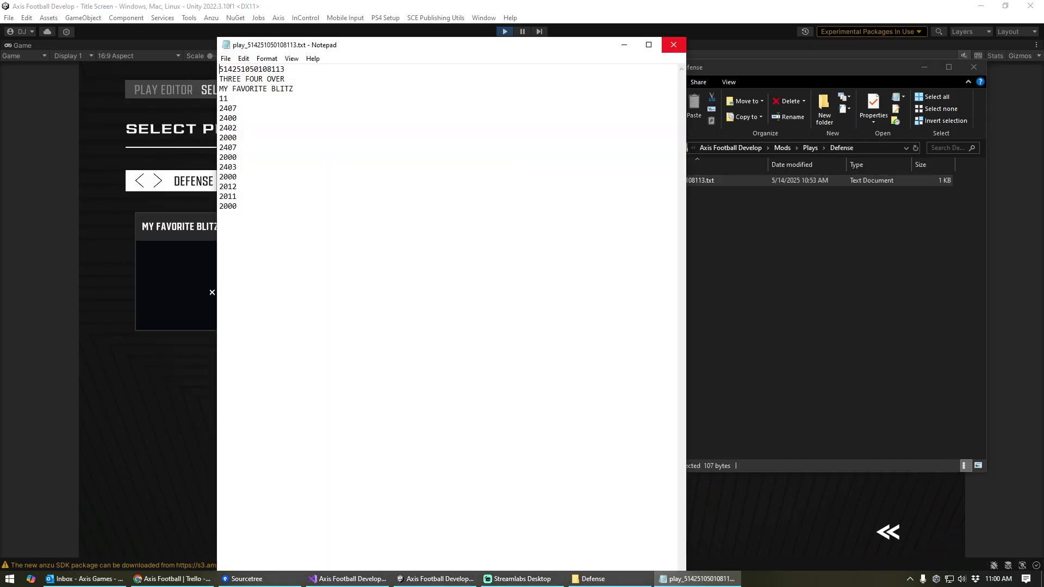
left_click(673, 44)
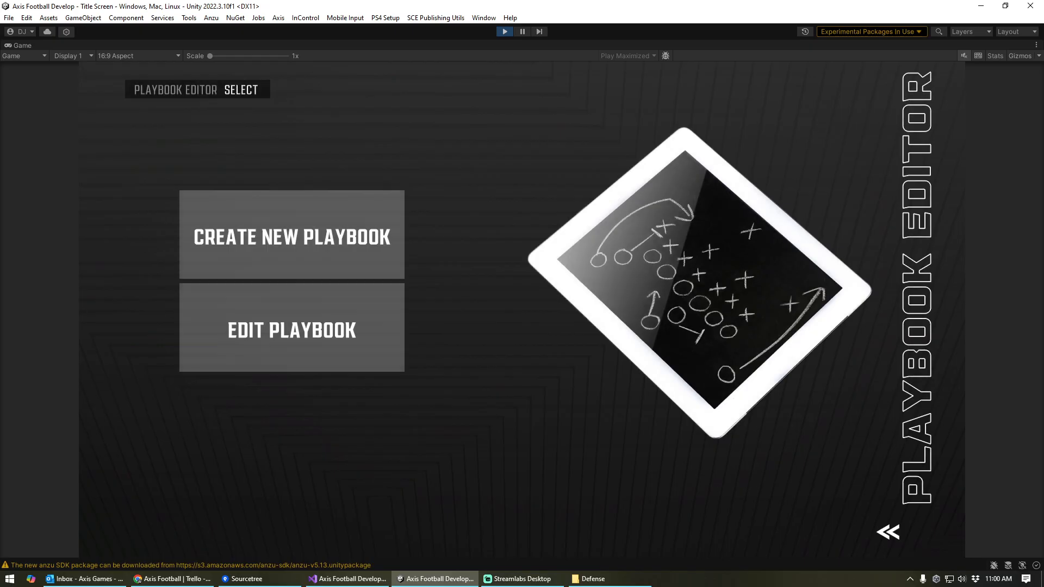
Show the Select Playbook to Edit list with the modded Air Raid and MOD DEF PLAYBOOK entries.
left_click(292, 329)
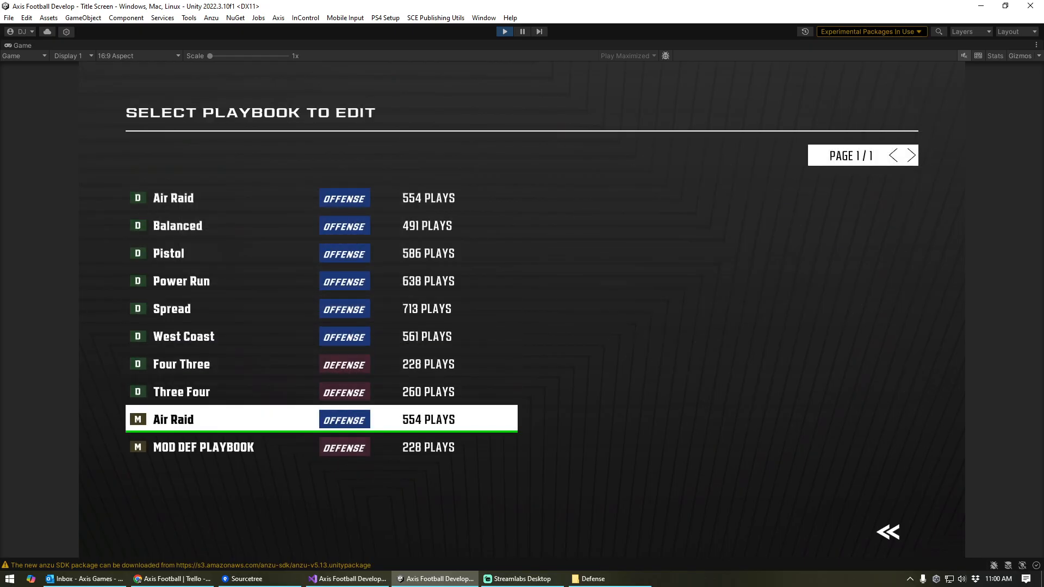
left_click(180, 363)
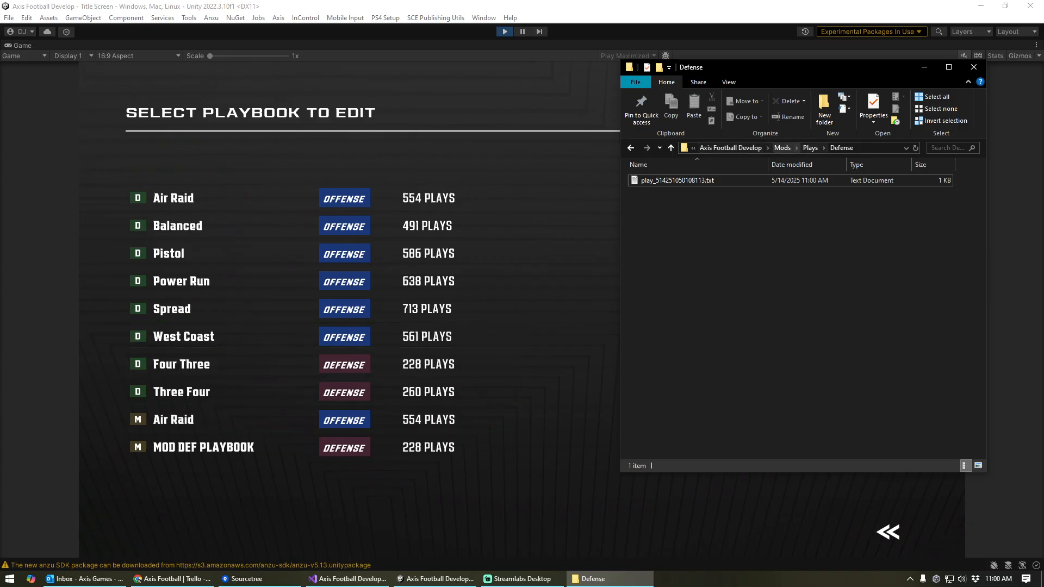
Confirm Air Raid.txt under Mods\Playbooks, then bring up the modded Air Raid playbook's options.
left_click(671, 147)
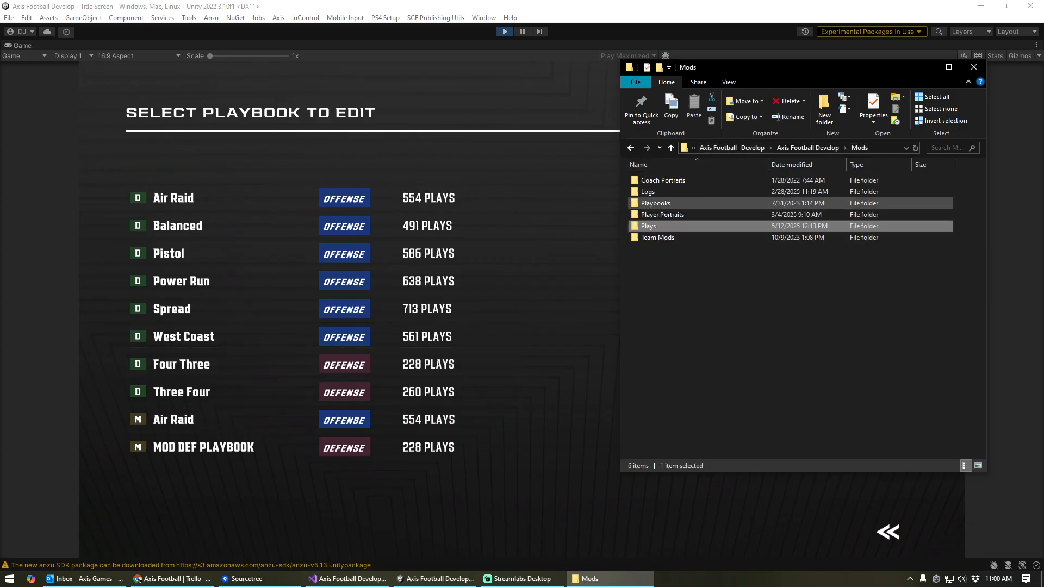
double_click(654, 203)
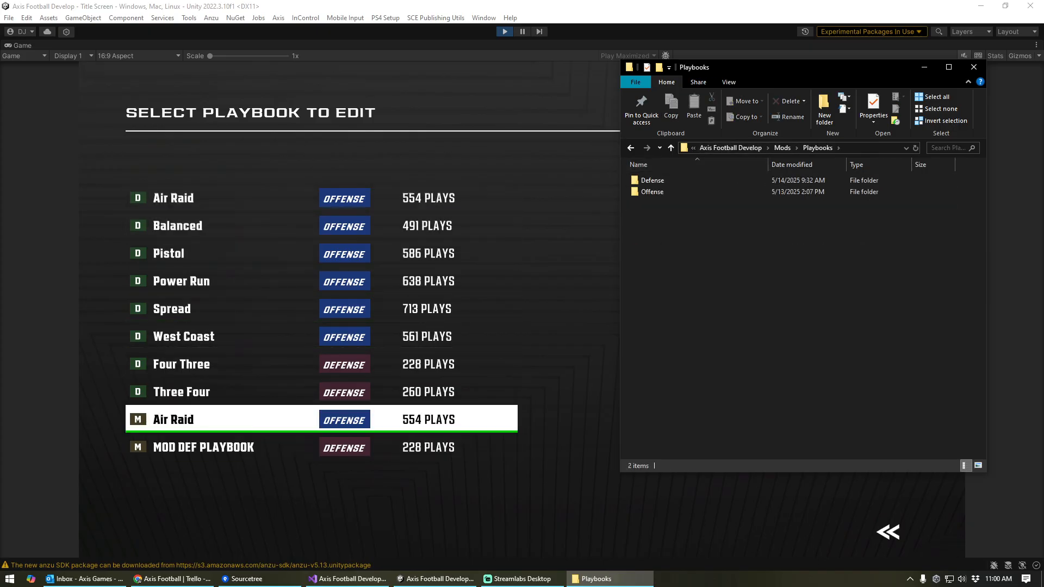
left_click(652, 179)
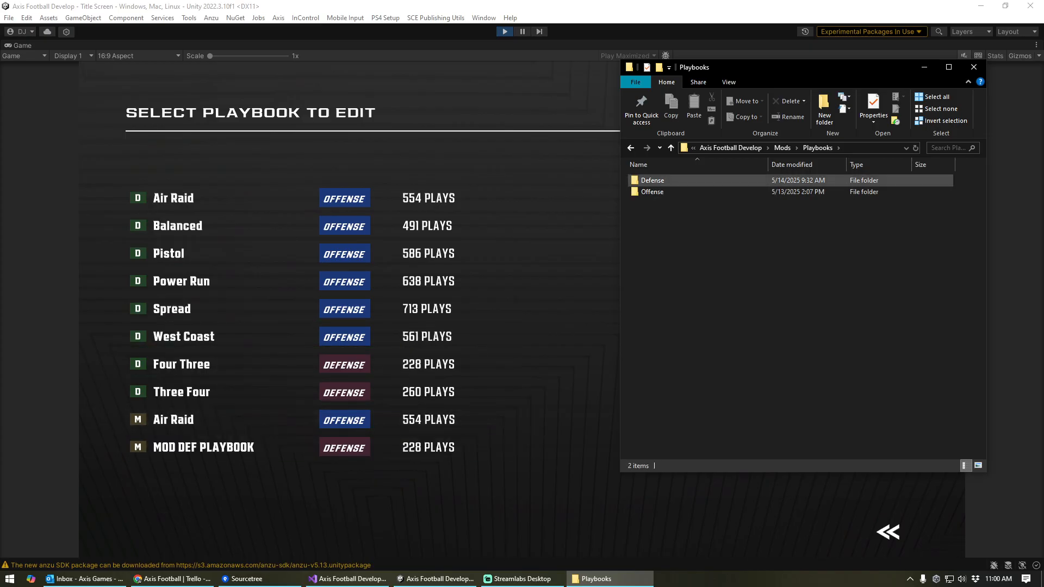
double_click(651, 180)
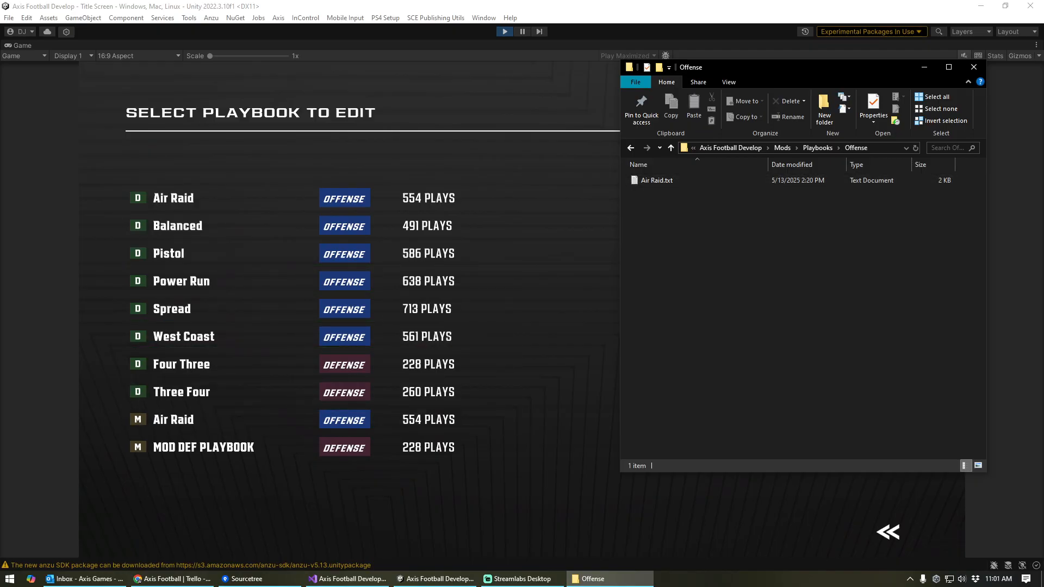
left_click(193, 198)
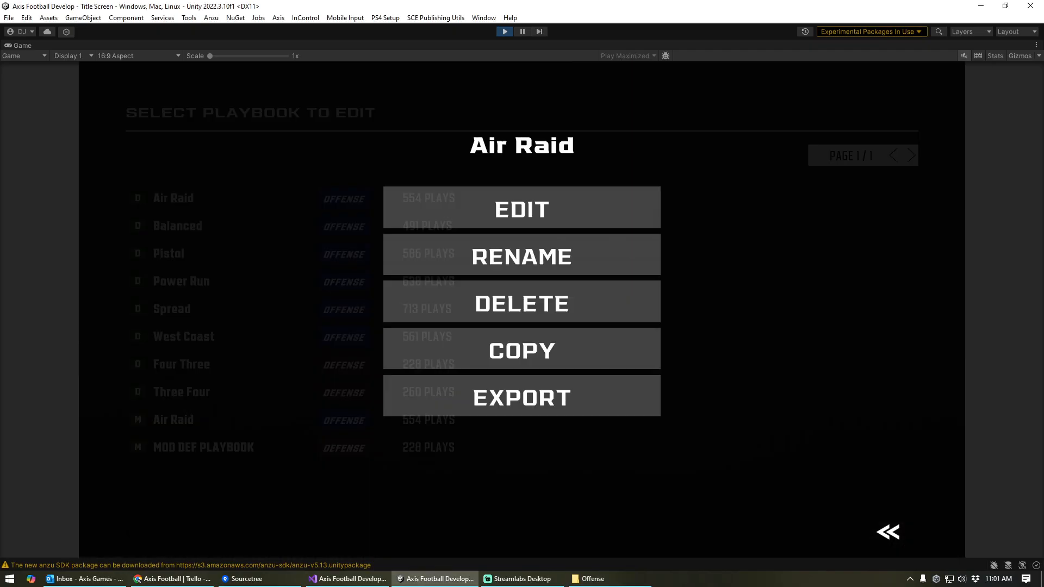
Add all custom plays to Air Raid, save it, and attempt an export that mod playbooks refuse.
left_click(521, 208)
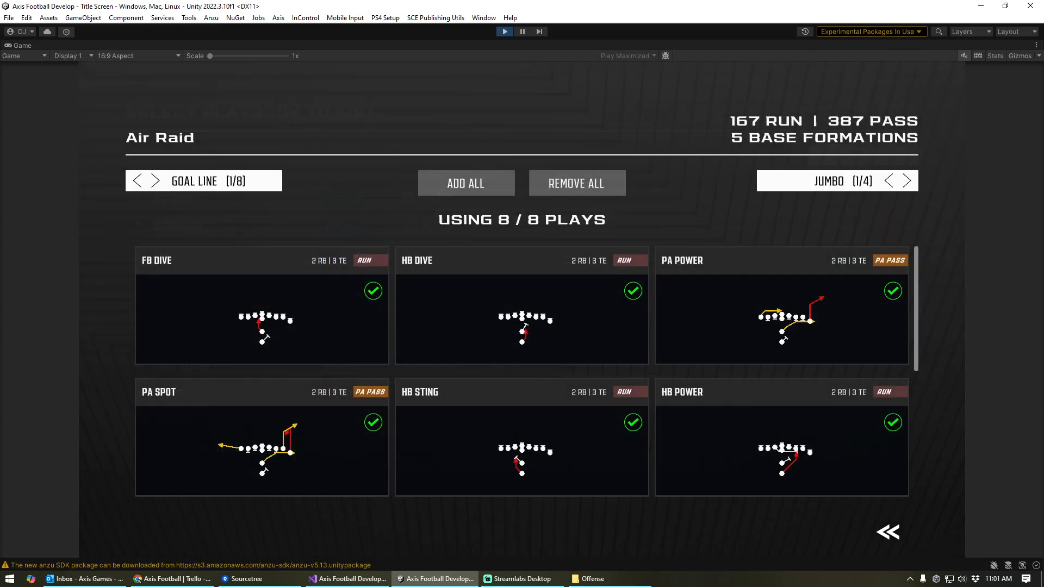
left_click(139, 181)
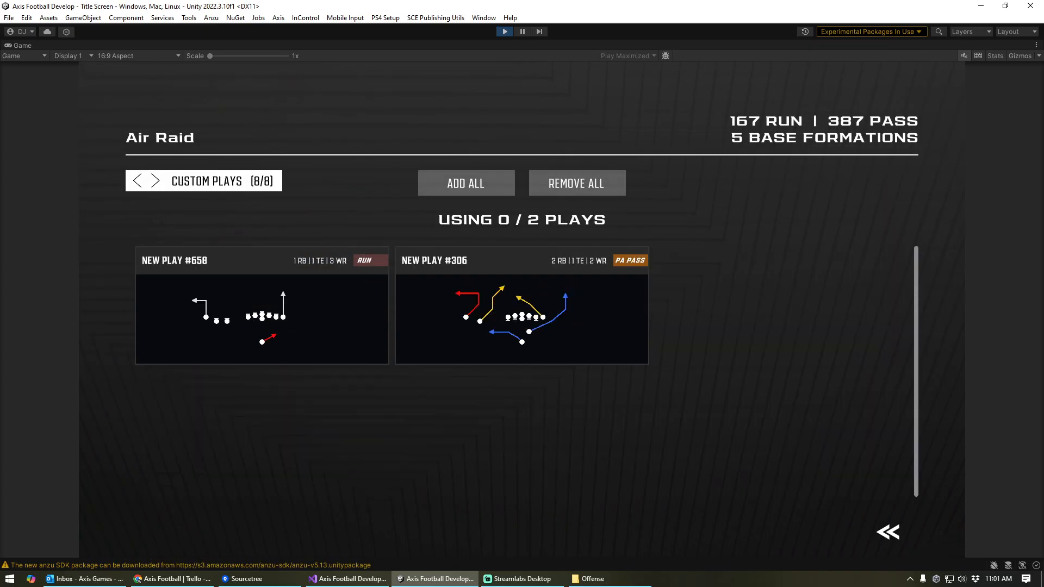
left_click(466, 182)
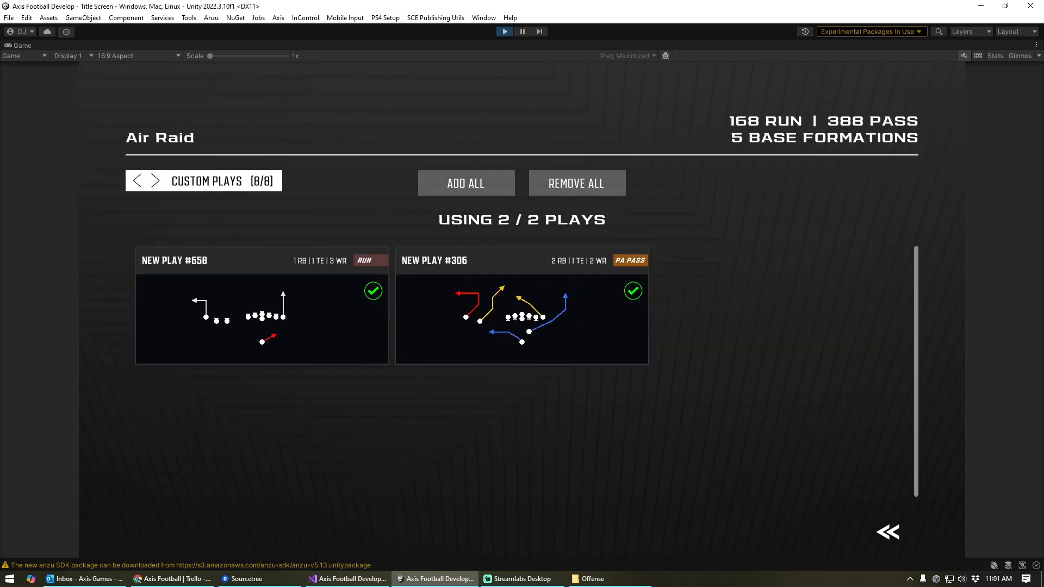
left_click(886, 532)
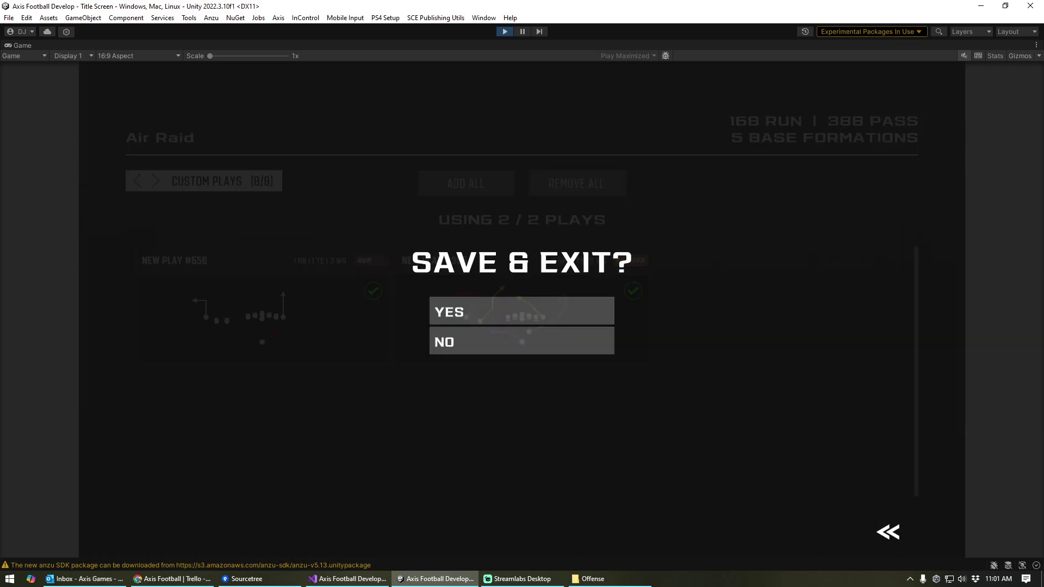
left_click(521, 311)
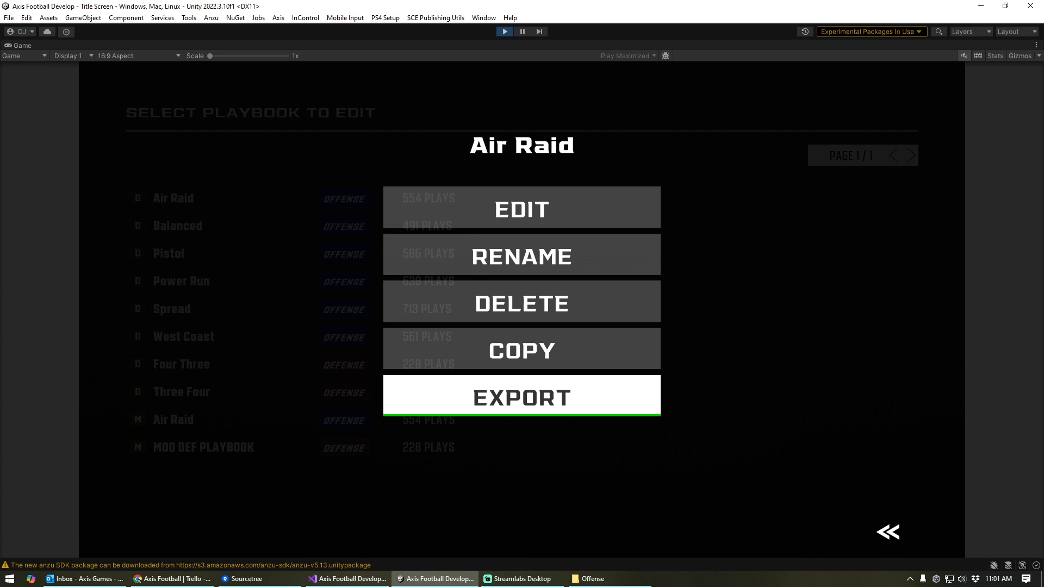
left_click(521, 398)
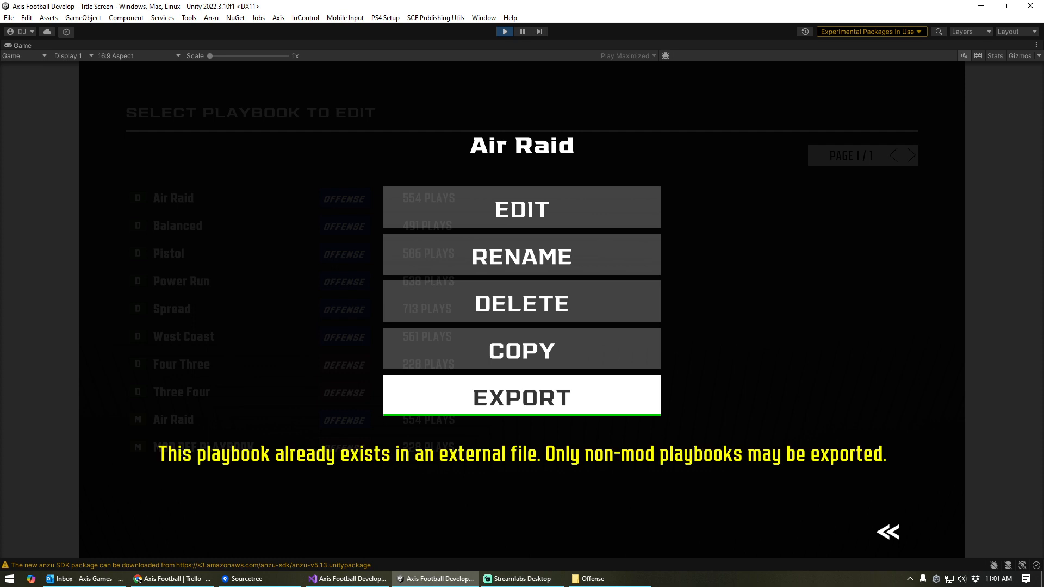
mouse_move(887, 532)
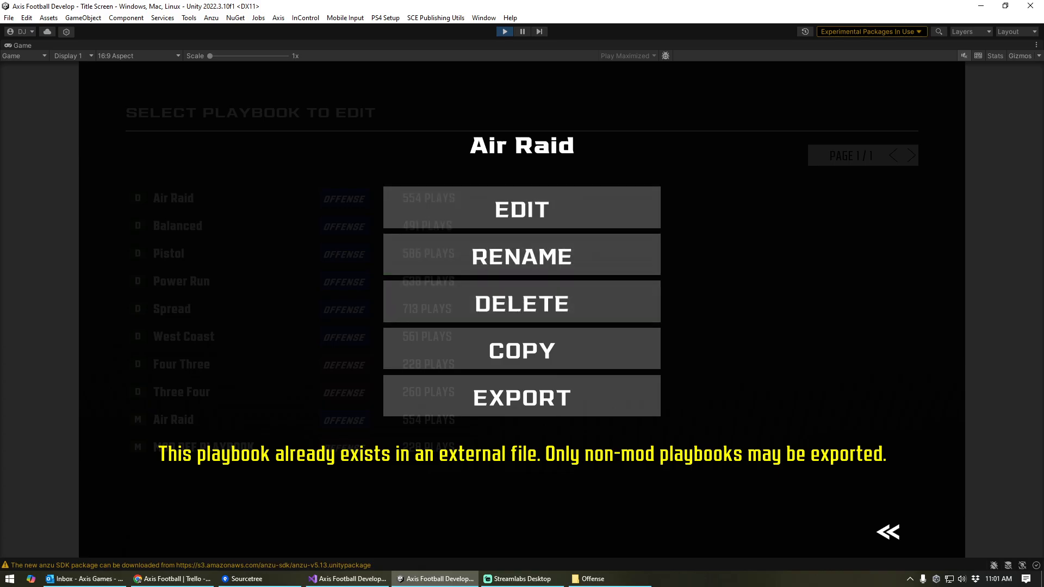
View Air Raid.txt's name and 1-and-0 rows in Notepad, then return to the Air Raid playbook options.
left_click(520, 397)
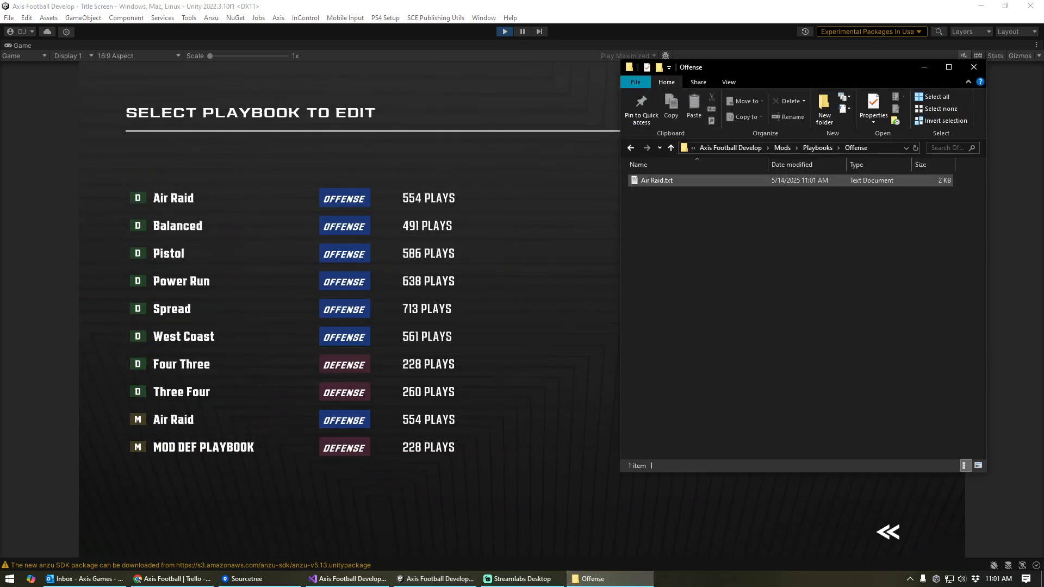
left_click(655, 179)
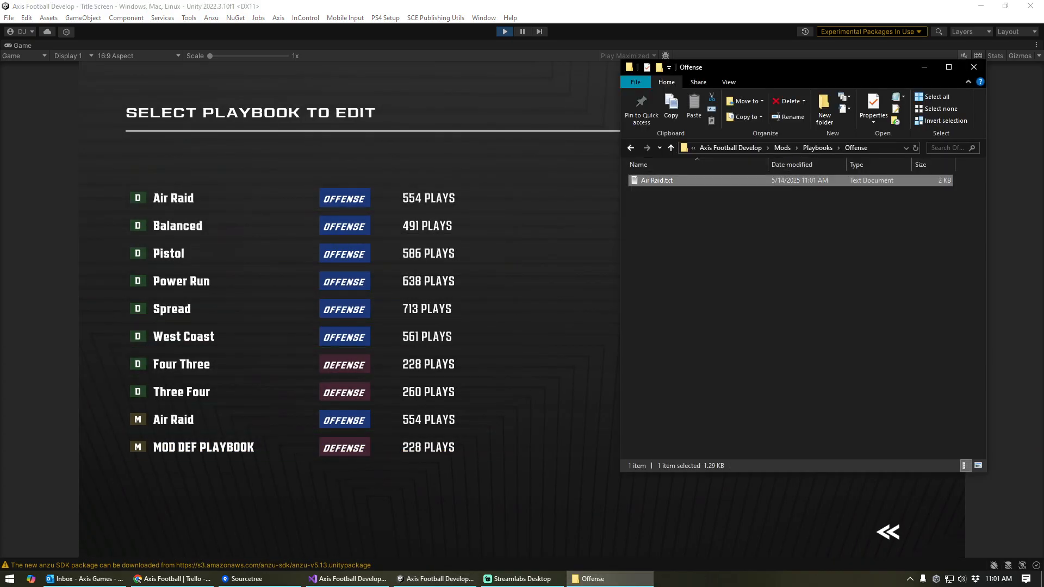
double_click(655, 179)
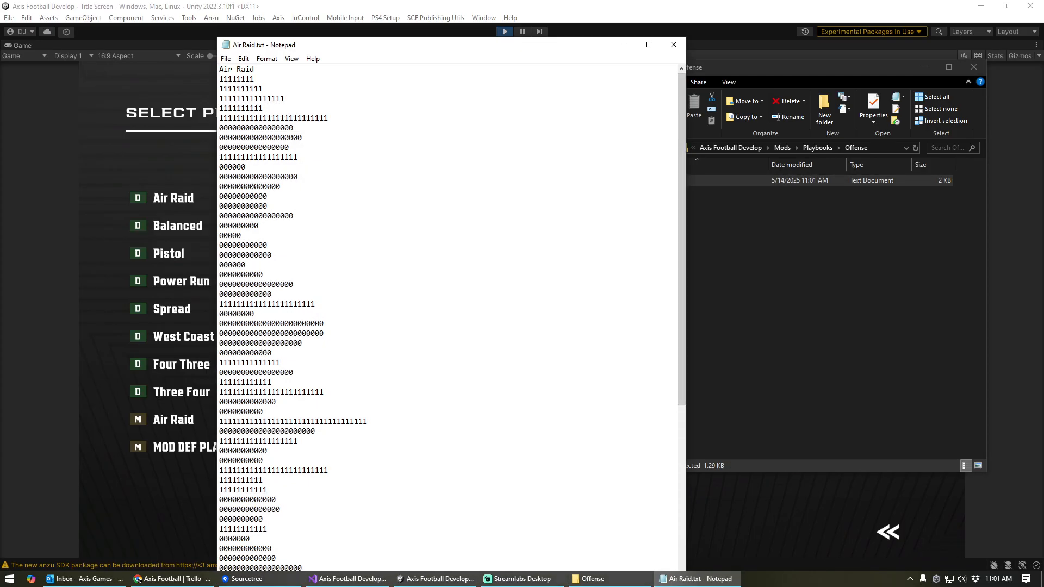
left_click(800, 180)
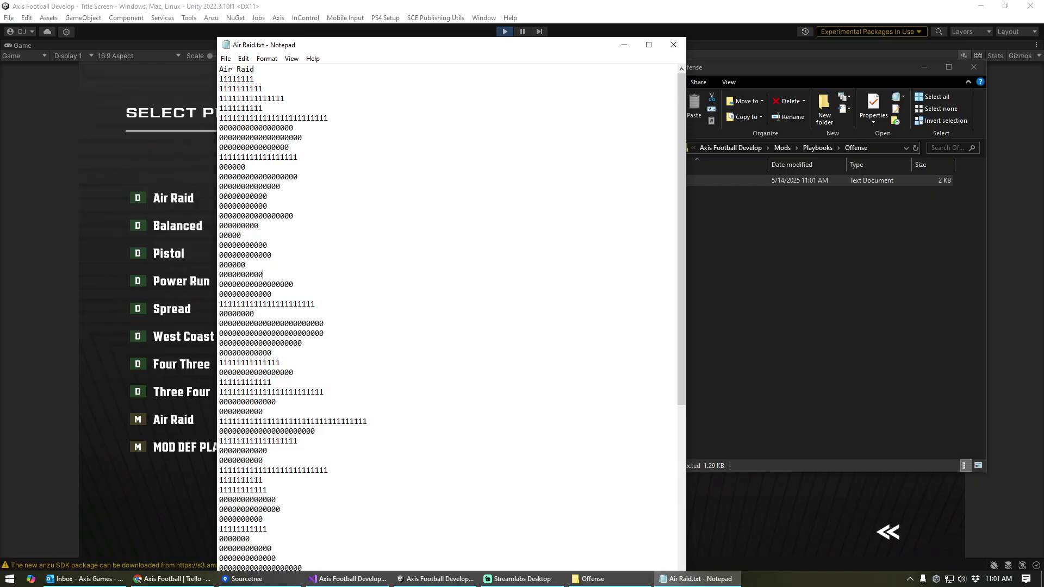
double_click(236, 78)
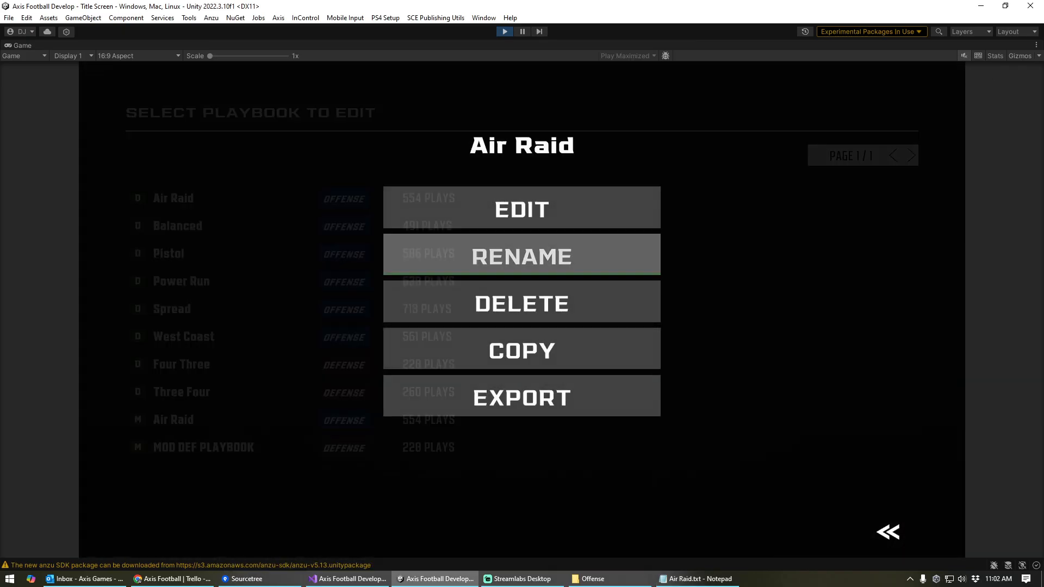
Uncheck one Goal Line play in Air Raid so the file's first row becomes 11011111.
left_click(521, 209)
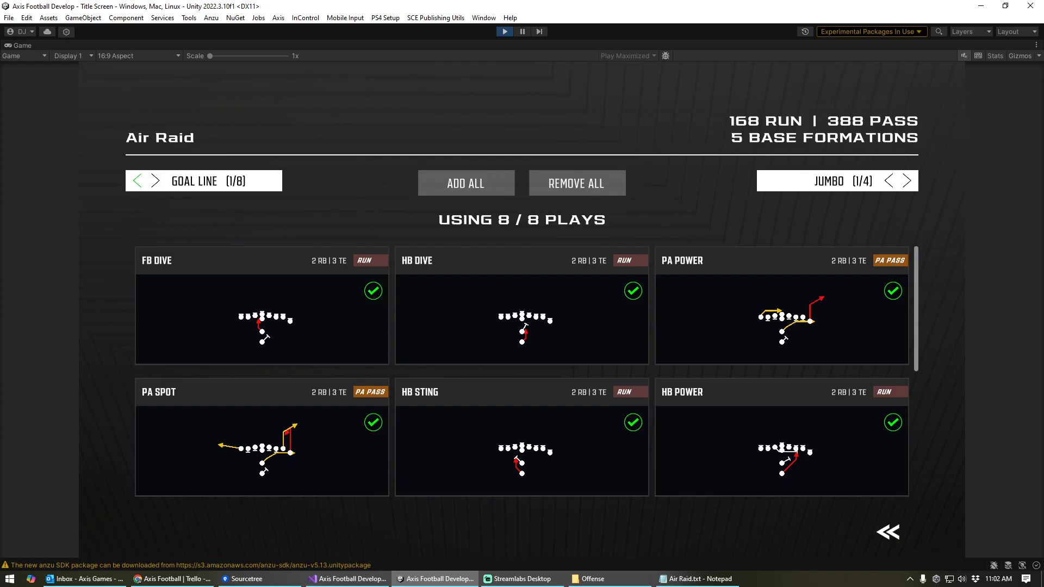
left_click(695, 578)
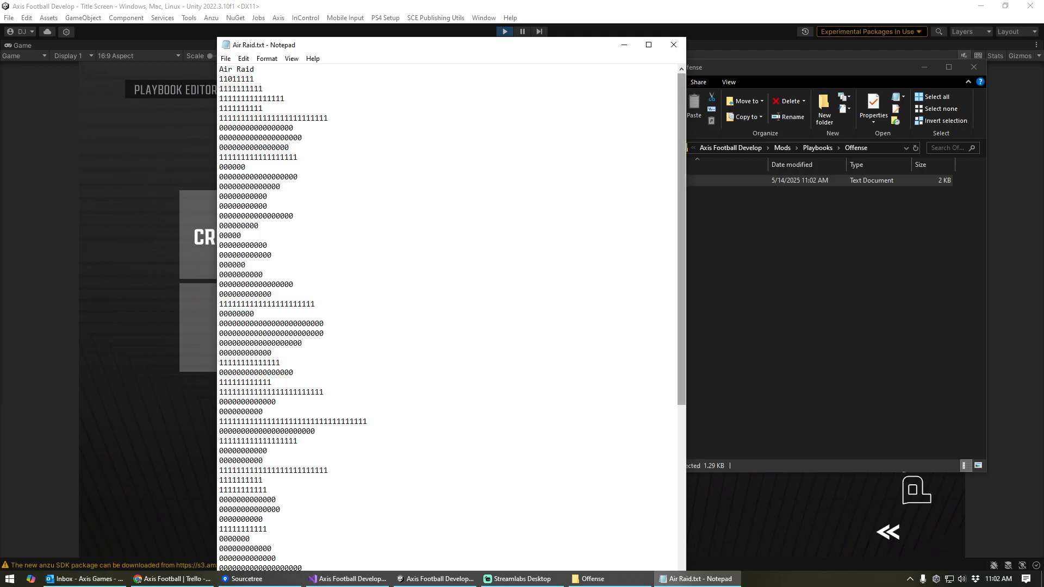
Scroll Air Raid.txt to its final rows showing the two long custom play ID numbers.
scroll("down", 3)
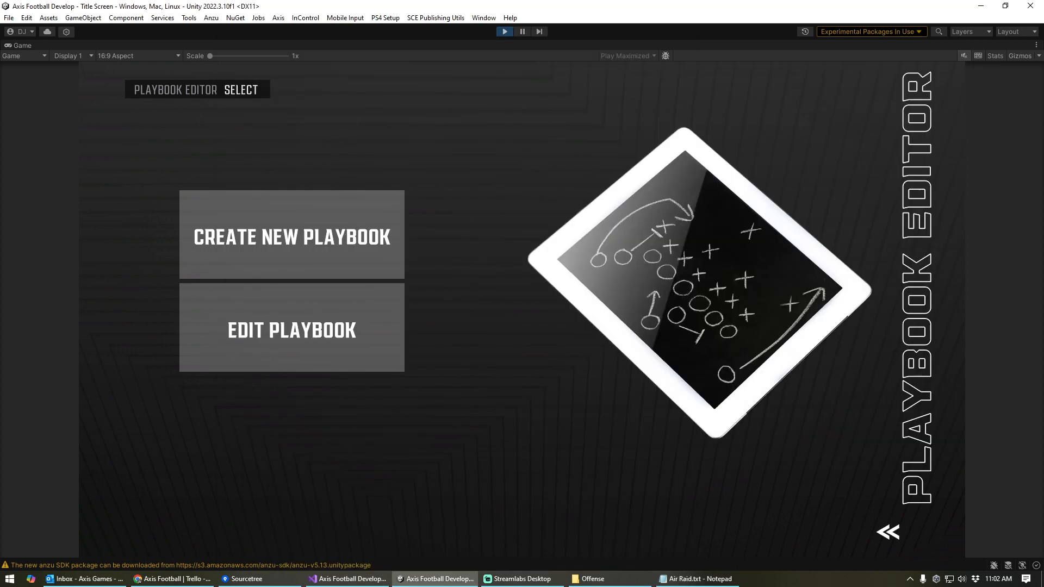
left_click(589, 577)
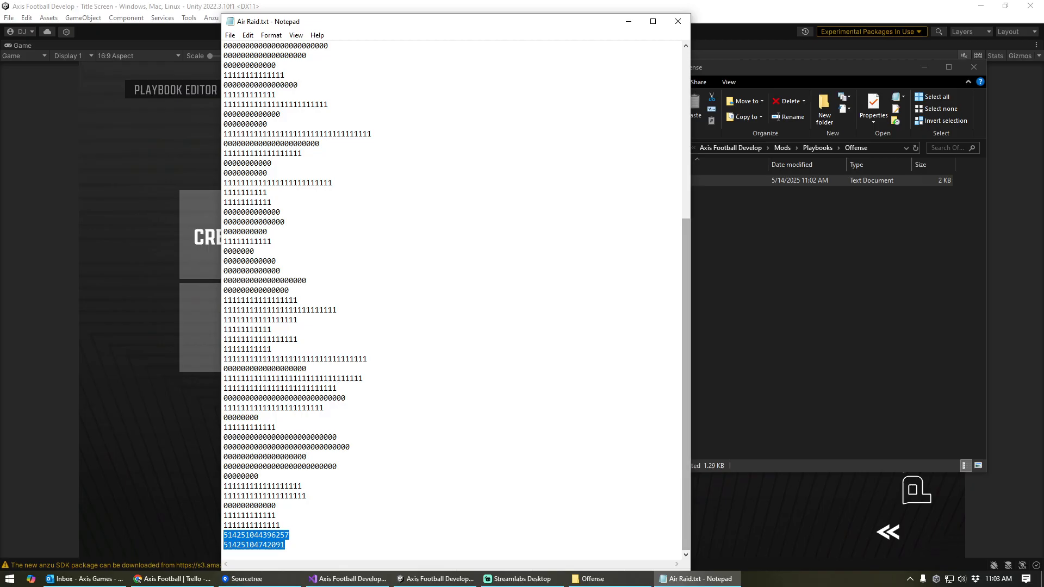
Go to Mods > Plays > Offense and select both play_5142510… files matching the playbook IDs.
left_click(671, 147)
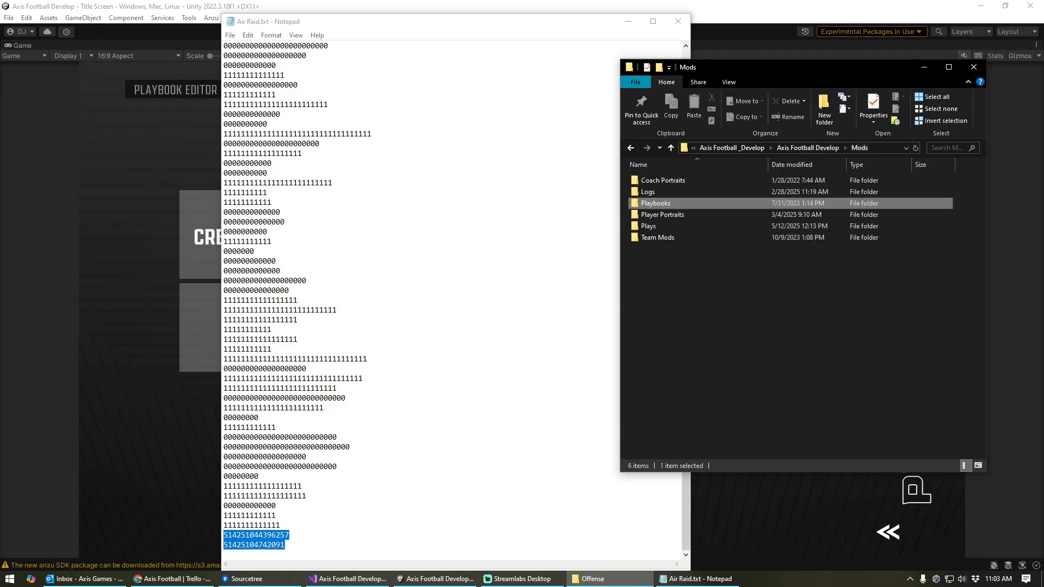
double_click(647, 226)
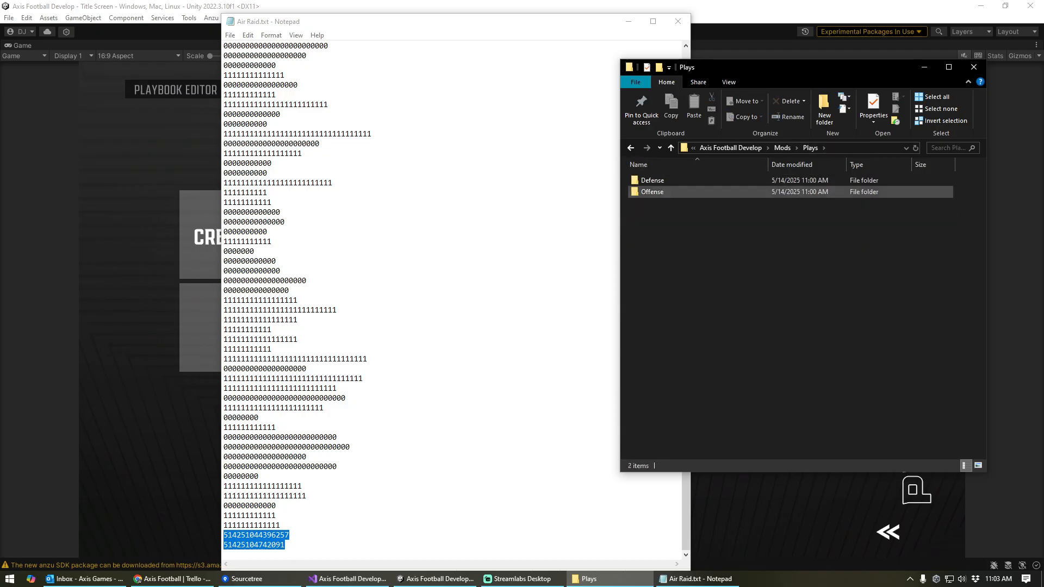
double_click(653, 192)
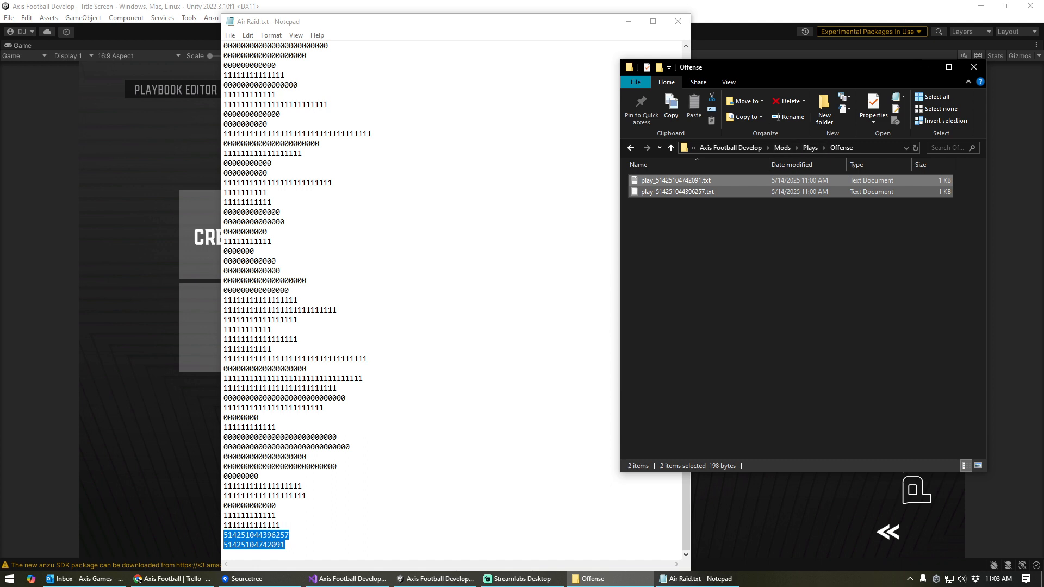
left_click(765, 301)
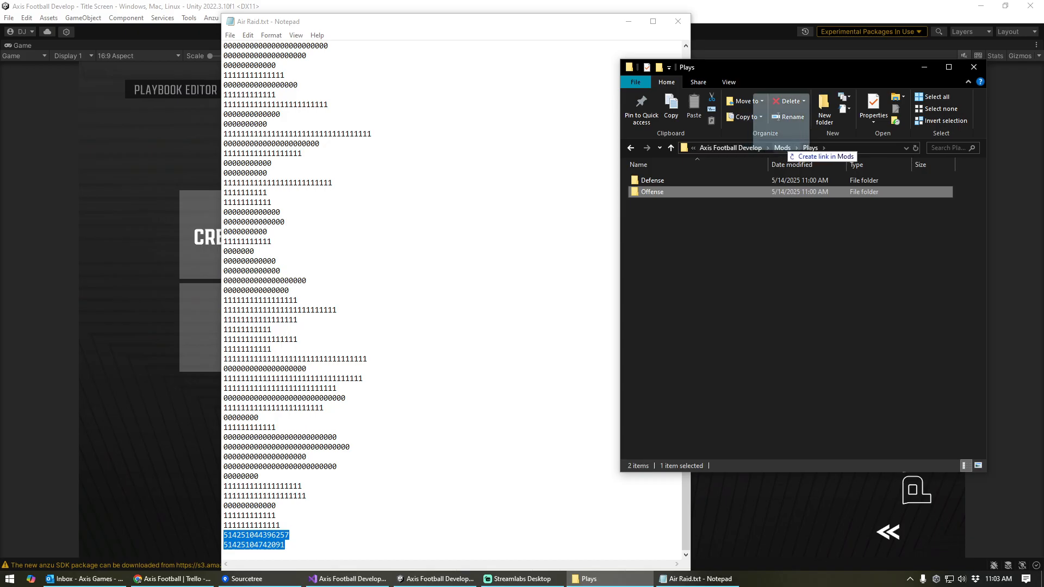
Head back up toward the Playbooks > Offense folder, dismissing a mail notification.
left_click(671, 146)
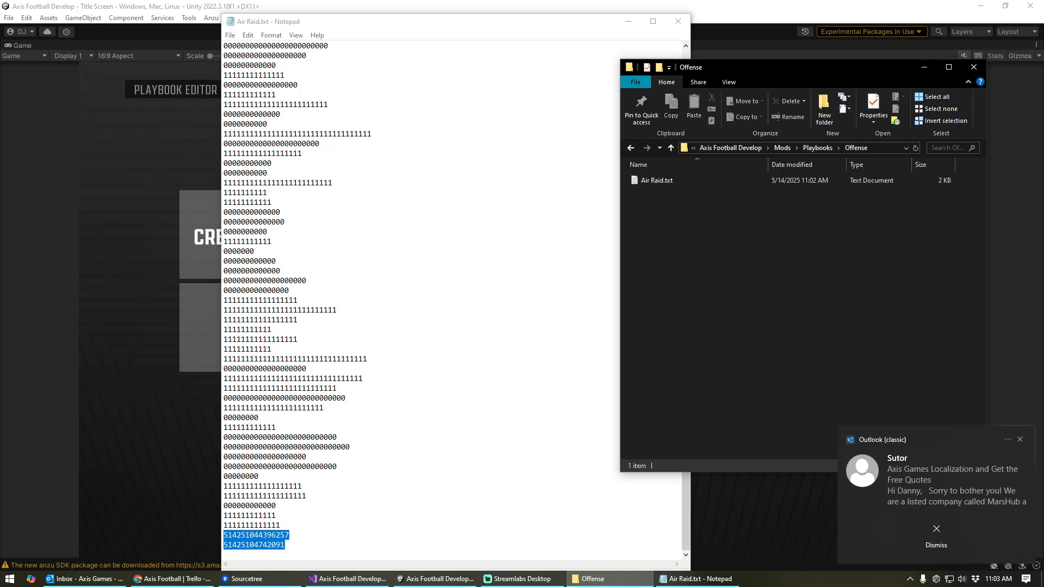
left_click(937, 528)
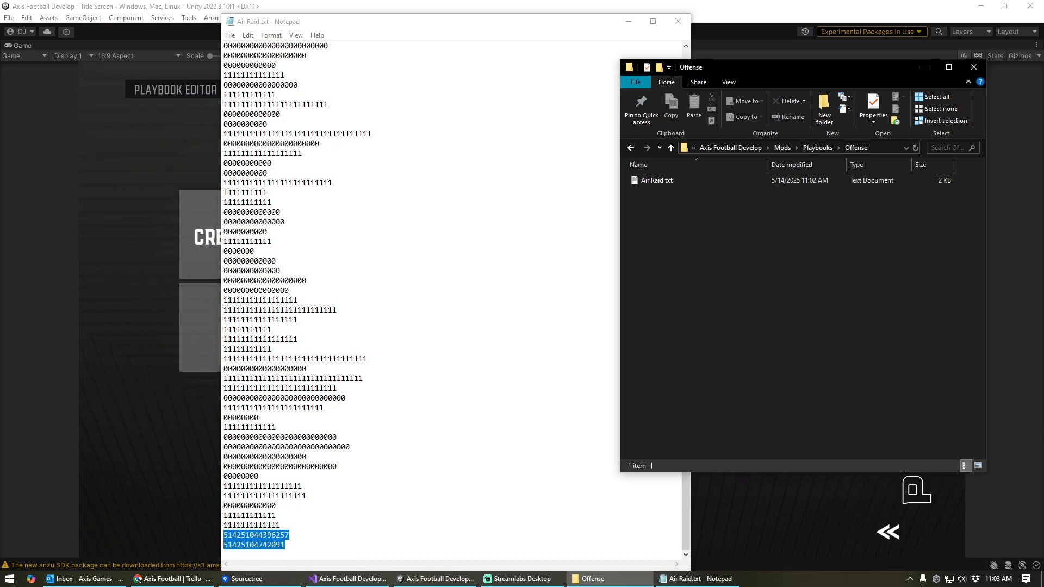